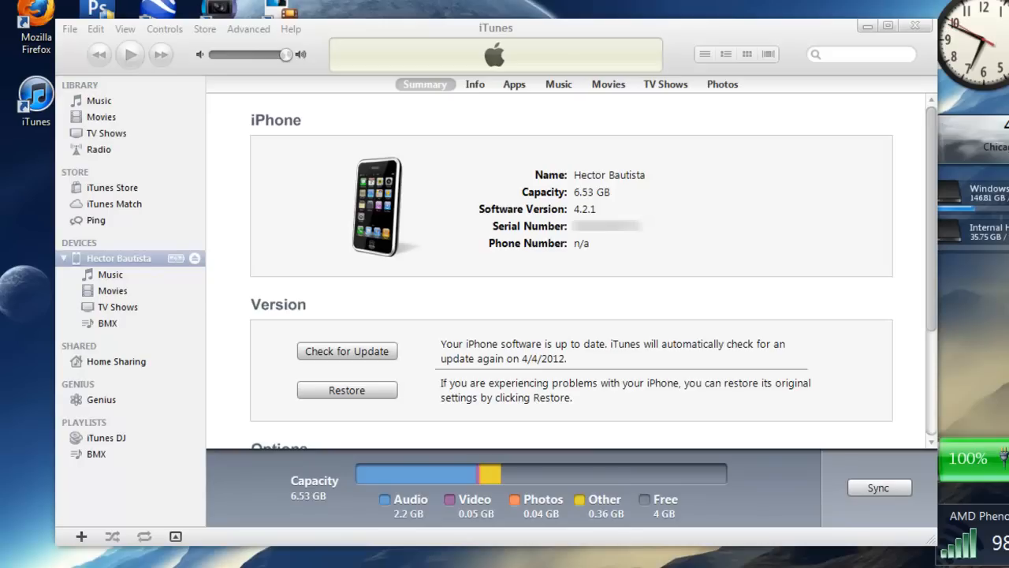
mouse_move(77, 180)
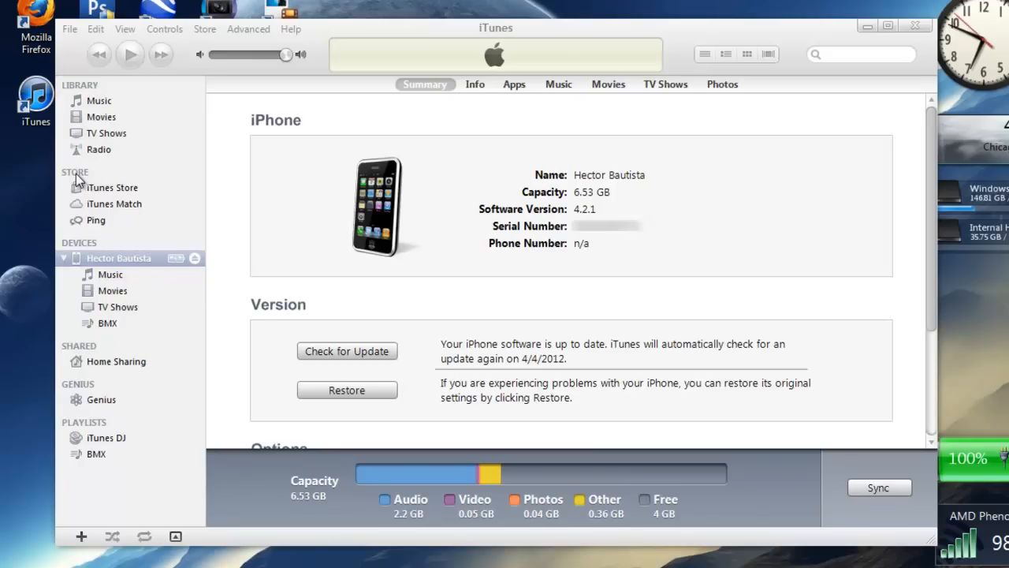
mouse_move(82, 175)
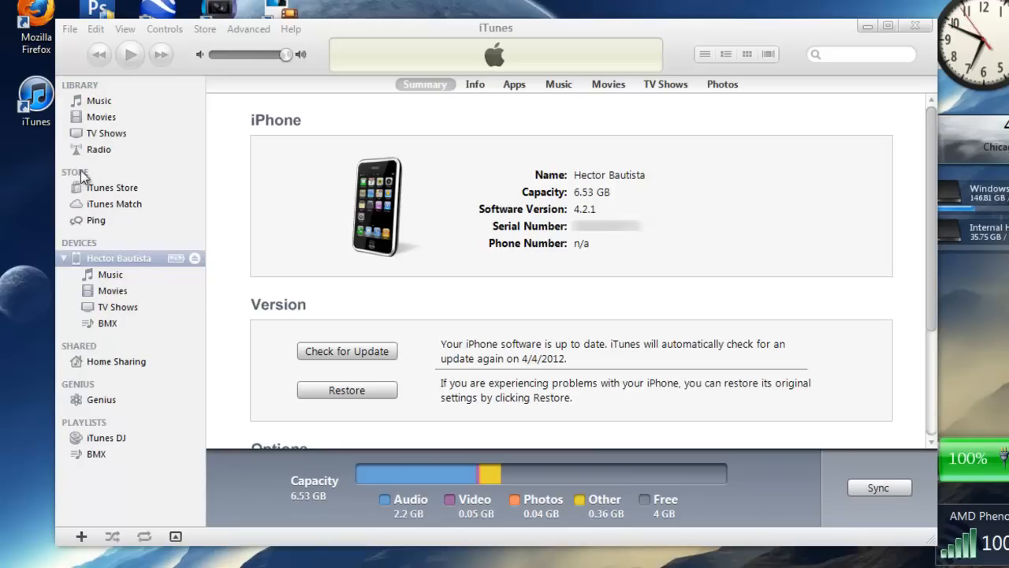
mouse_move(82, 234)
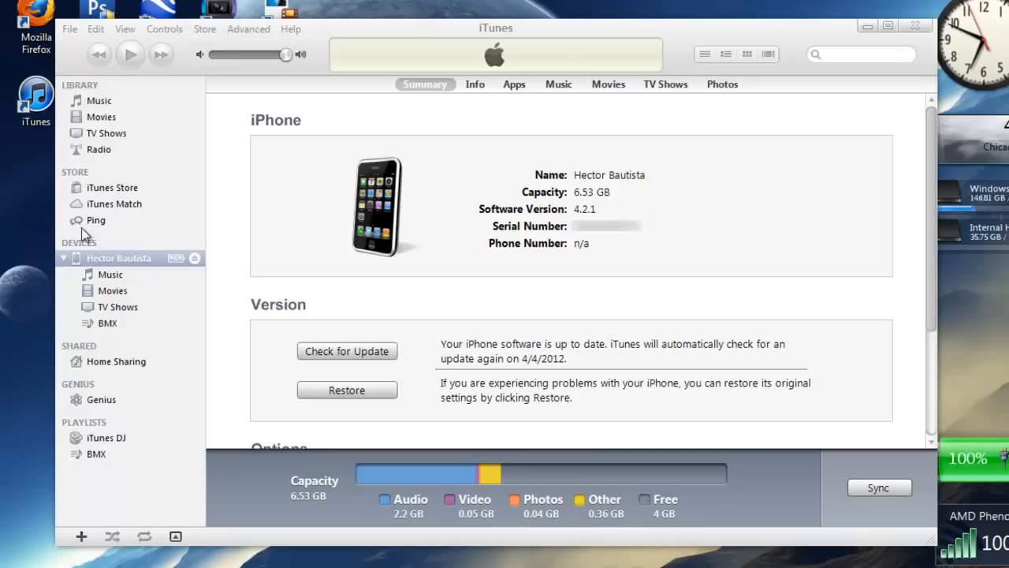
mouse_move(129, 235)
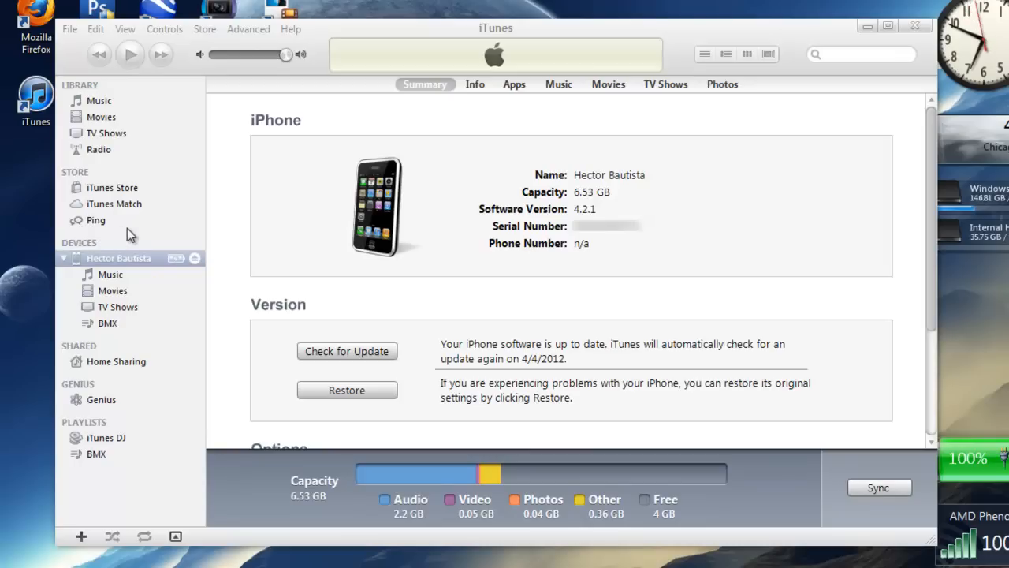
mouse_move(315, 176)
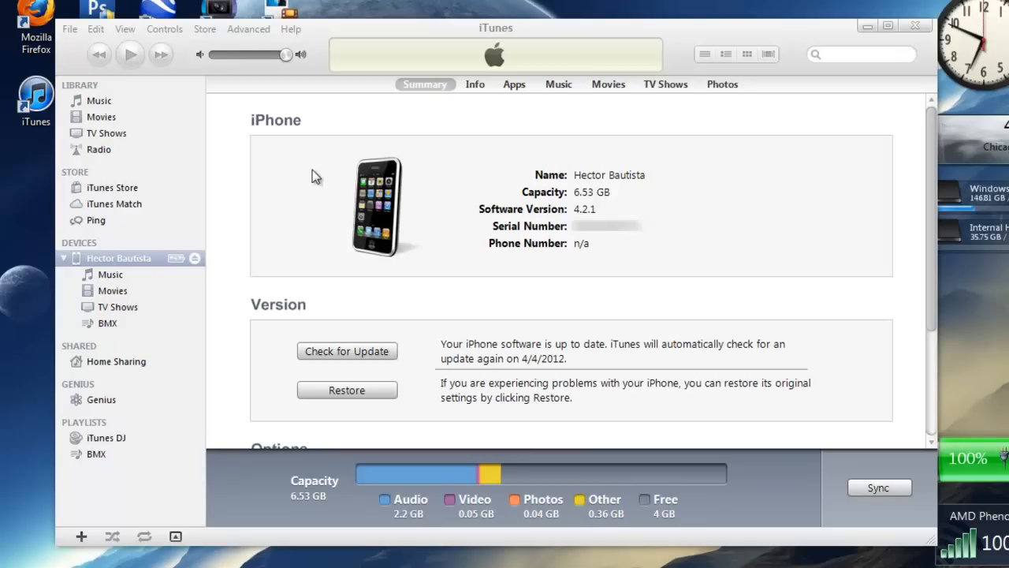
mouse_move(684, 120)
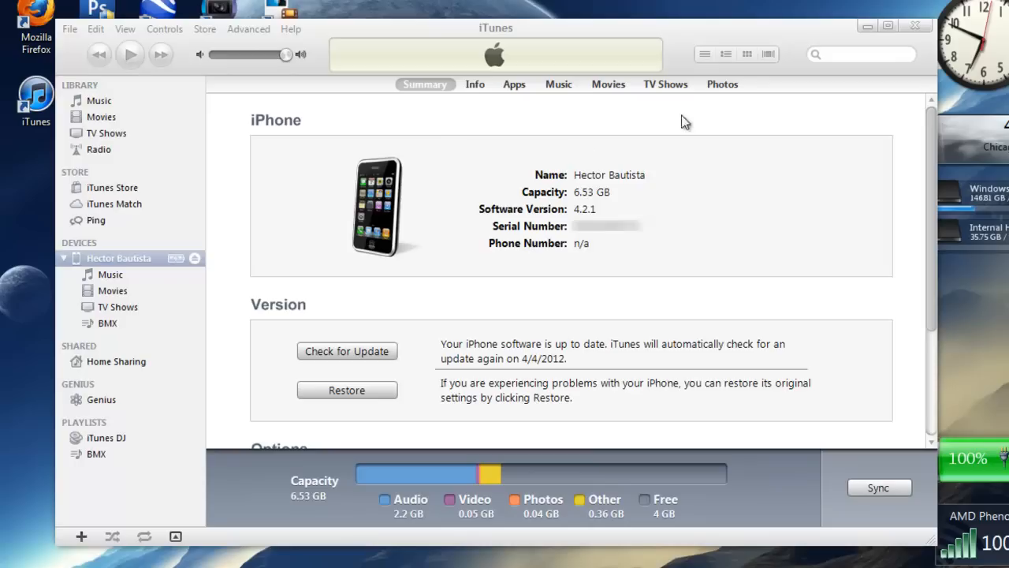
mouse_move(703, 113)
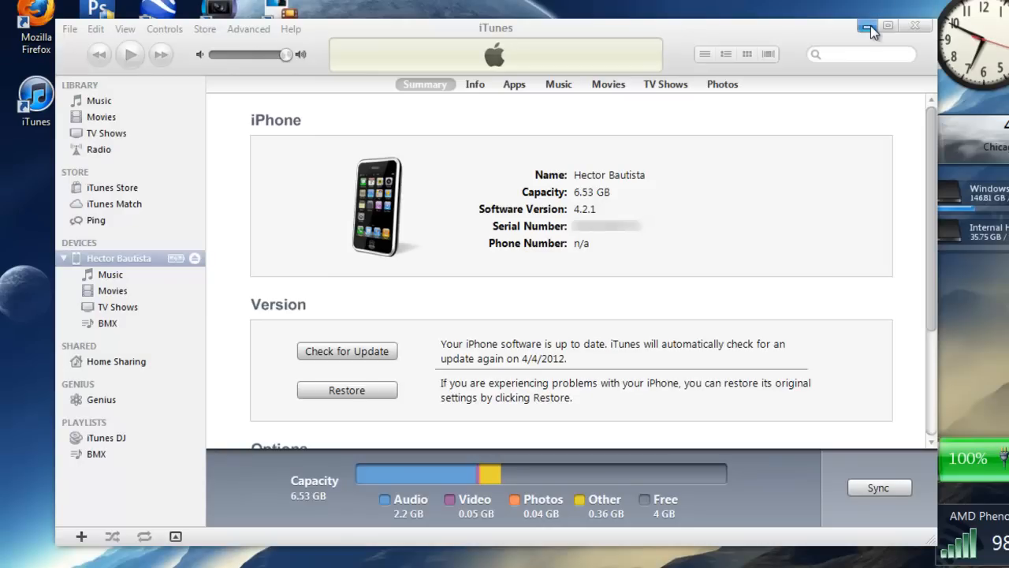
Minimize iTunes and reach Appearance and Personalization in Control Panel.
left_click(864, 25)
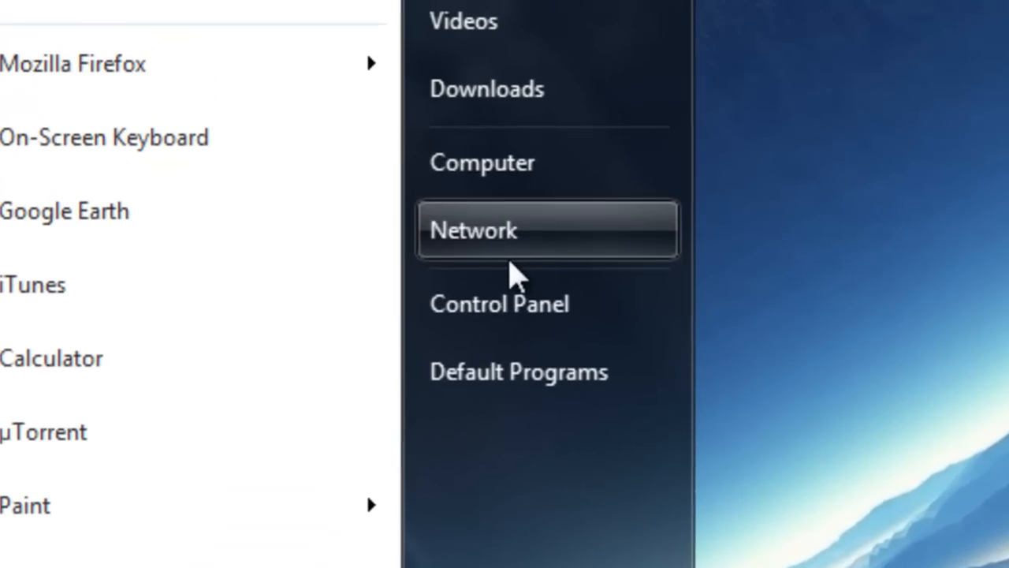
mouse_move(518, 319)
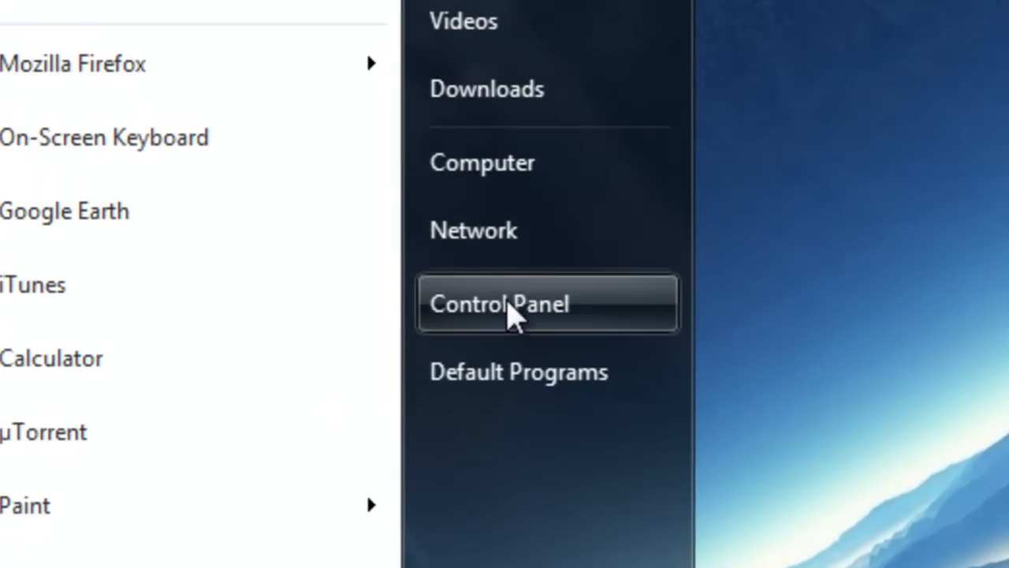
left_click(501, 302)
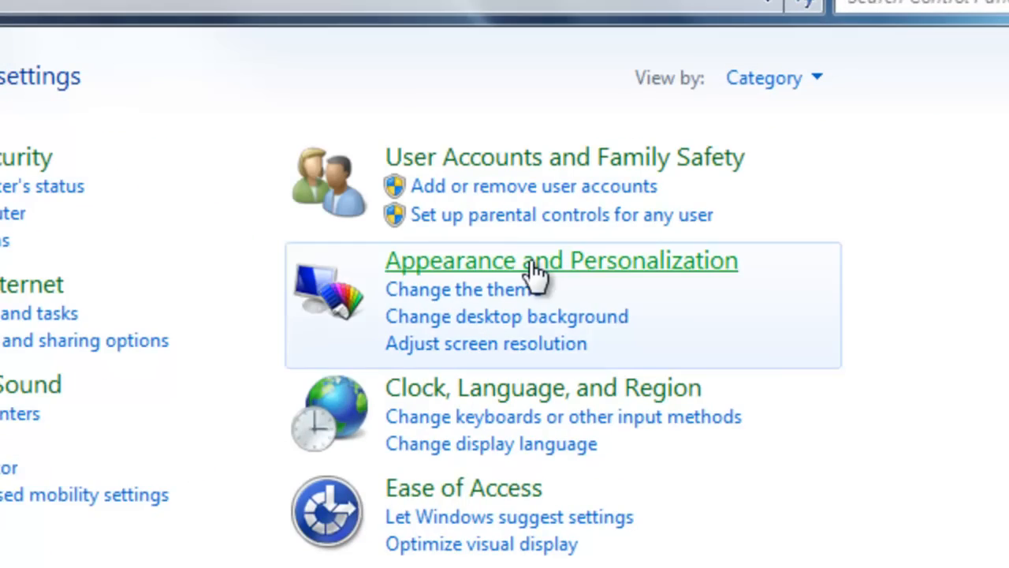
left_click(561, 260)
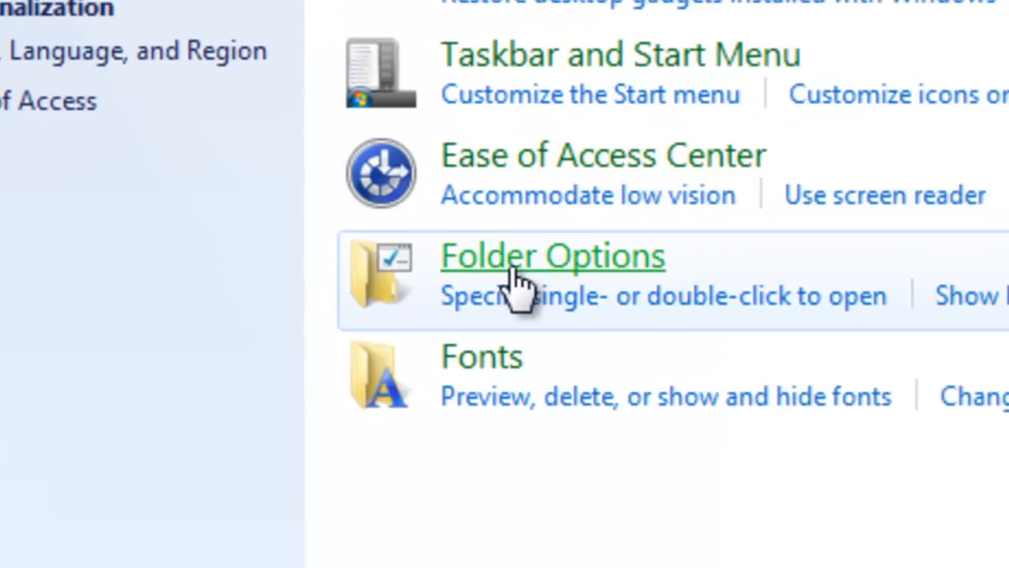
In Folder Options View settings, select 'Show hidden files, folders, and drives'.
left_click(553, 255)
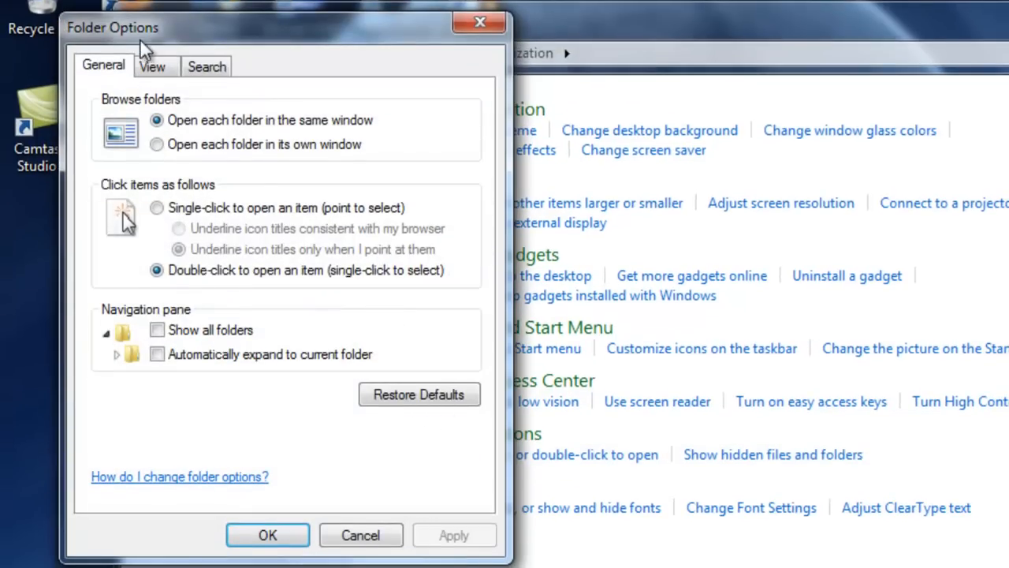
left_click(154, 66)
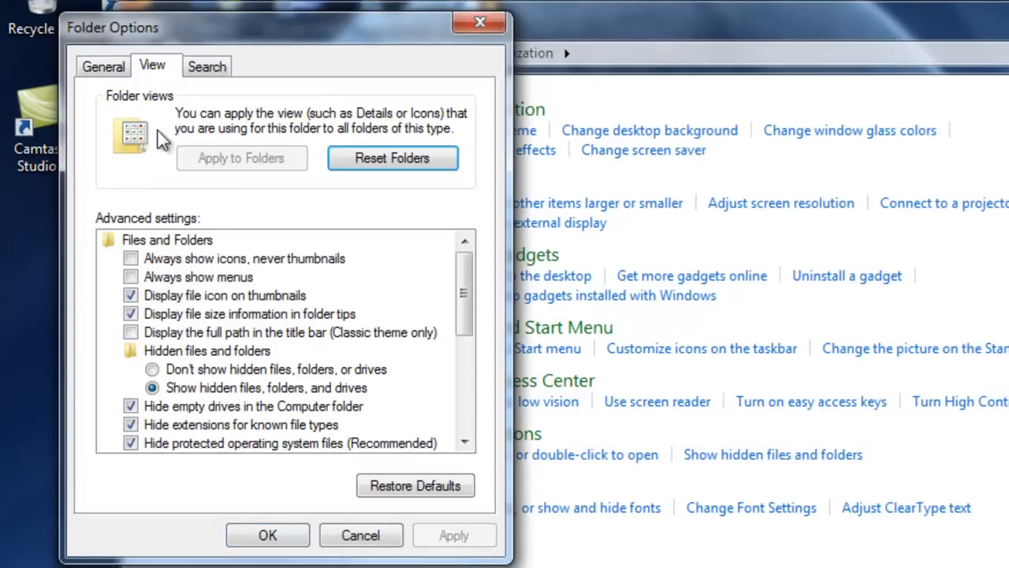
left_click(151, 369)
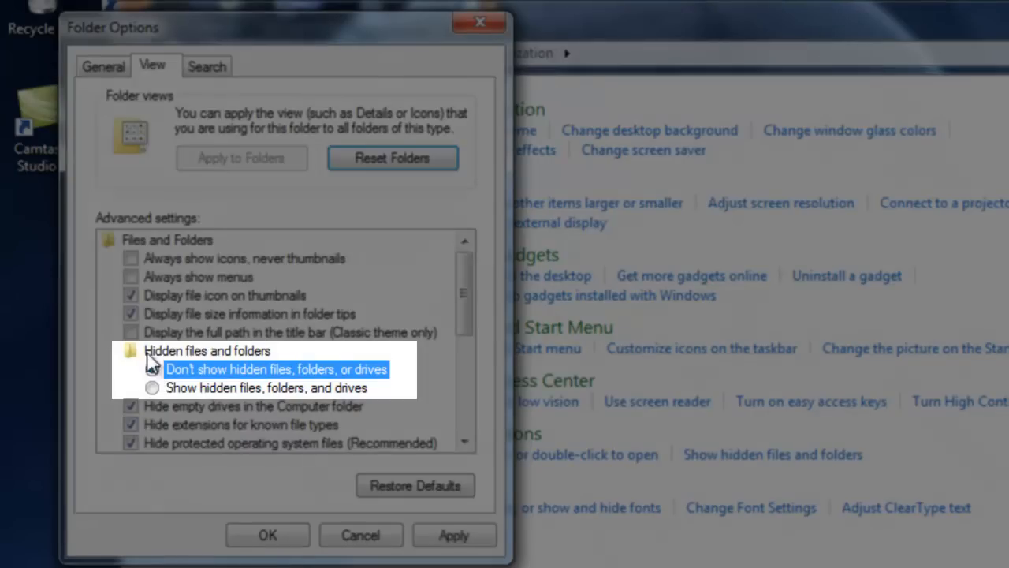
left_click(151, 369)
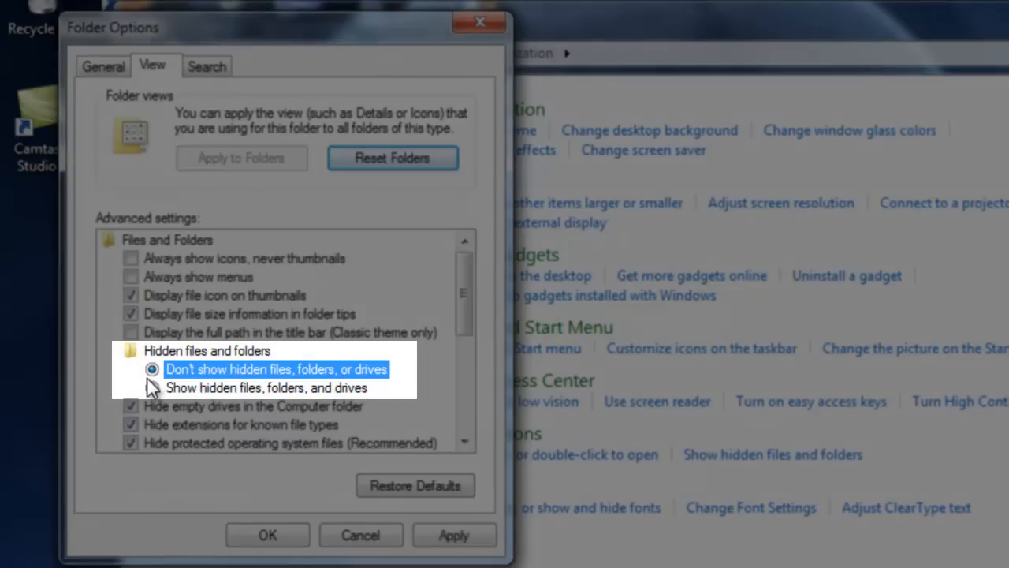
left_click(152, 388)
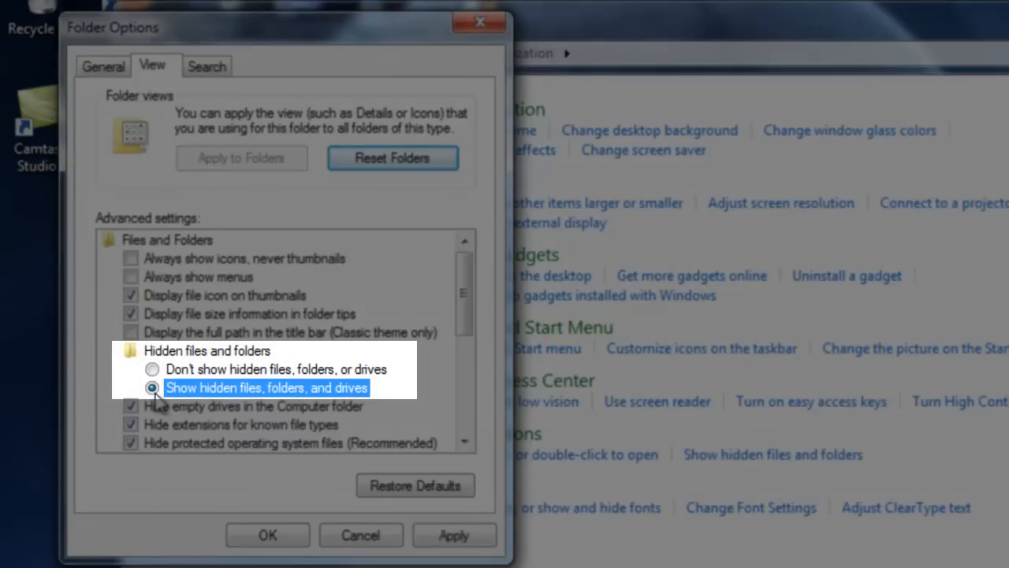
left_click(151, 369)
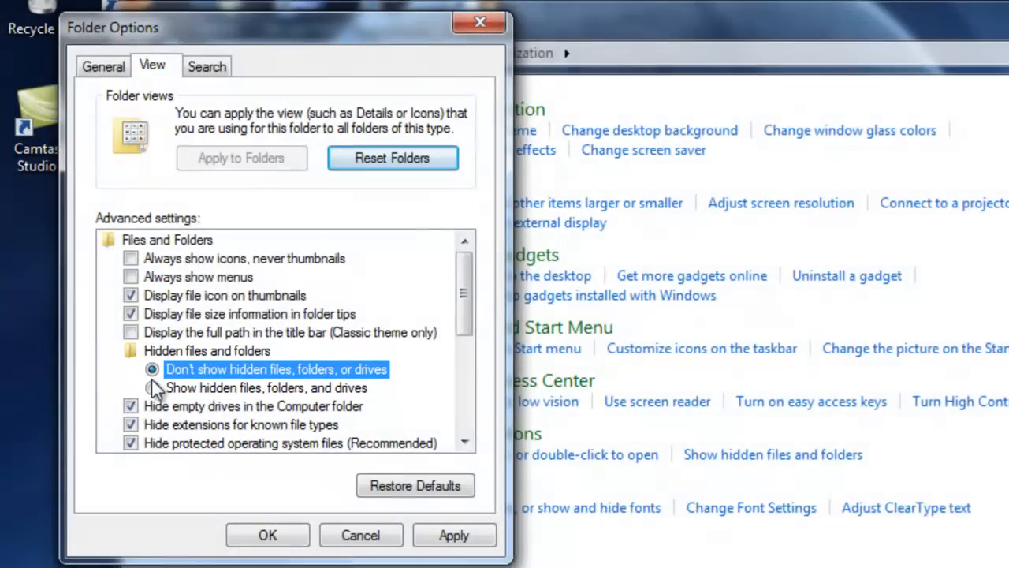
left_click(151, 388)
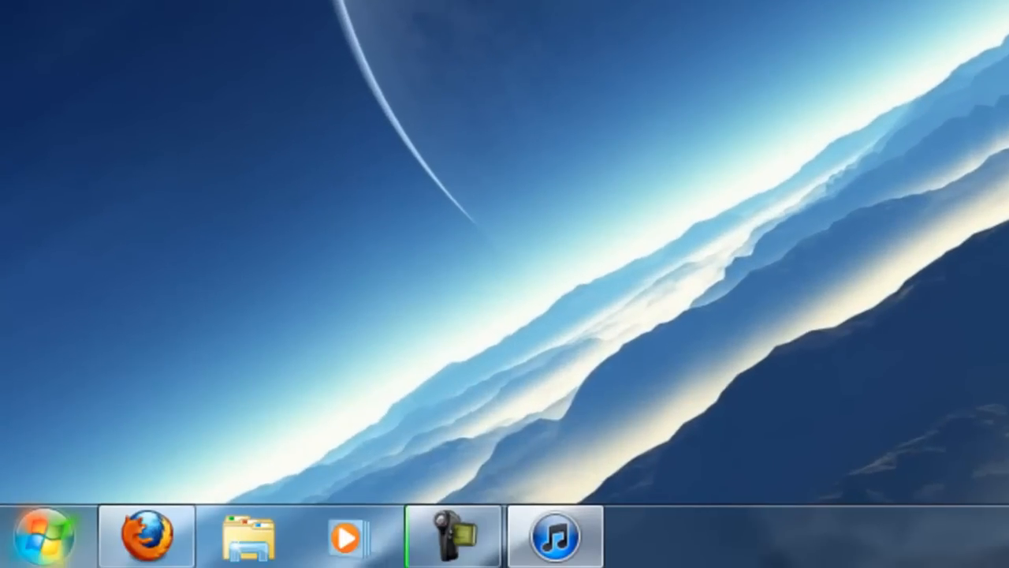
Browse from Start > Computer into the user's hidden AppData folder.
left_click(45, 530)
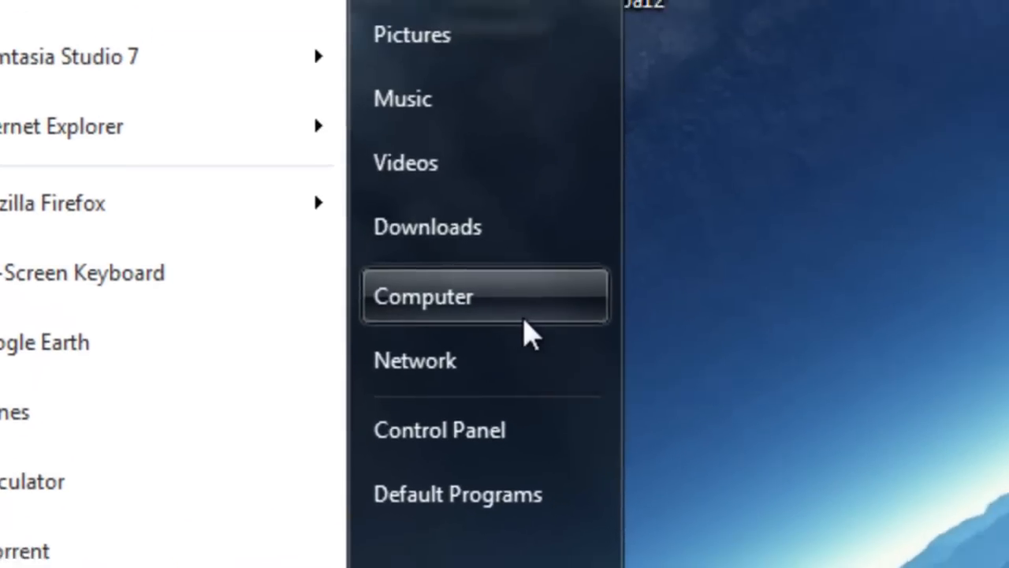
left_click(438, 296)
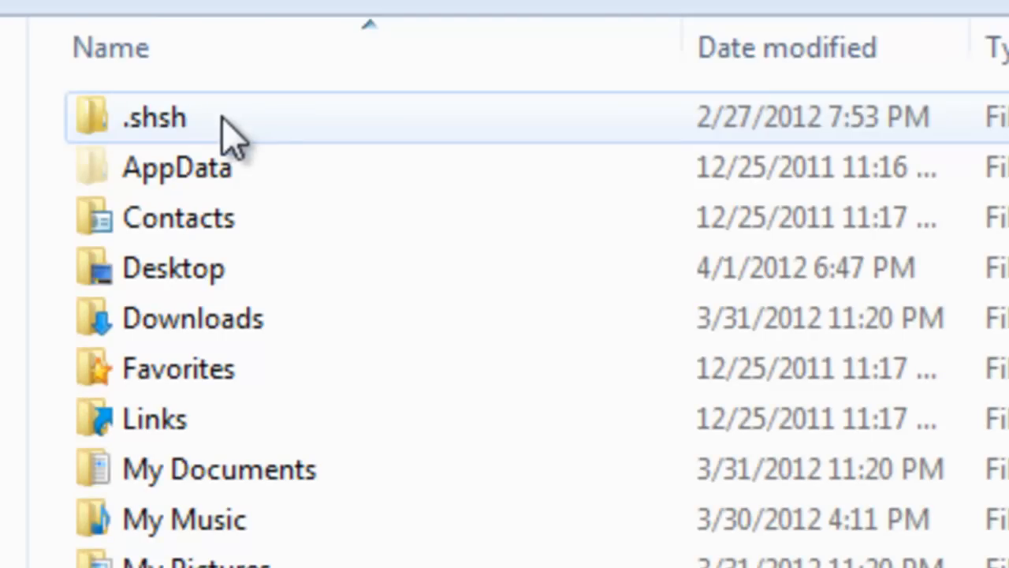
left_click(177, 167)
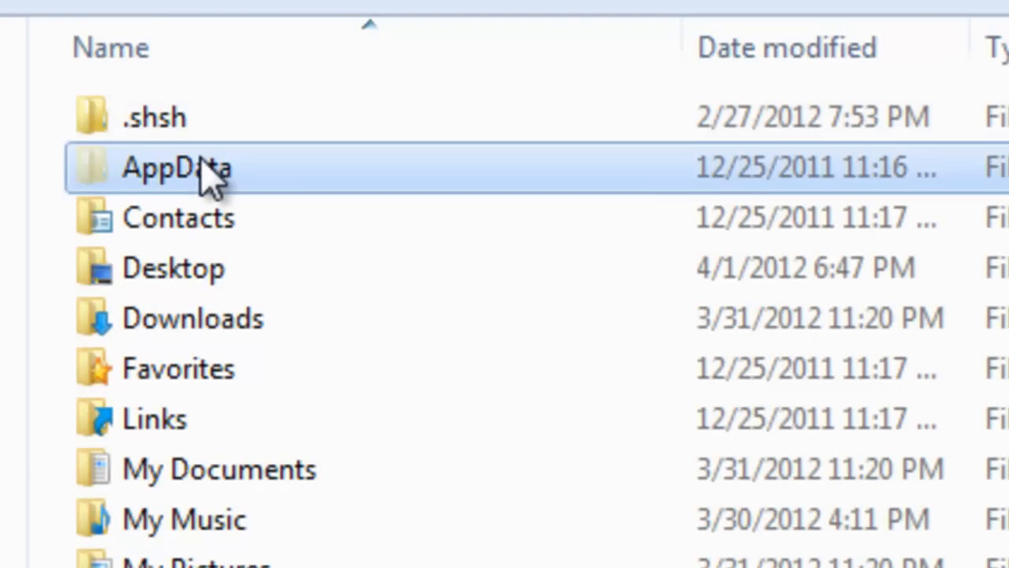
double_click(177, 167)
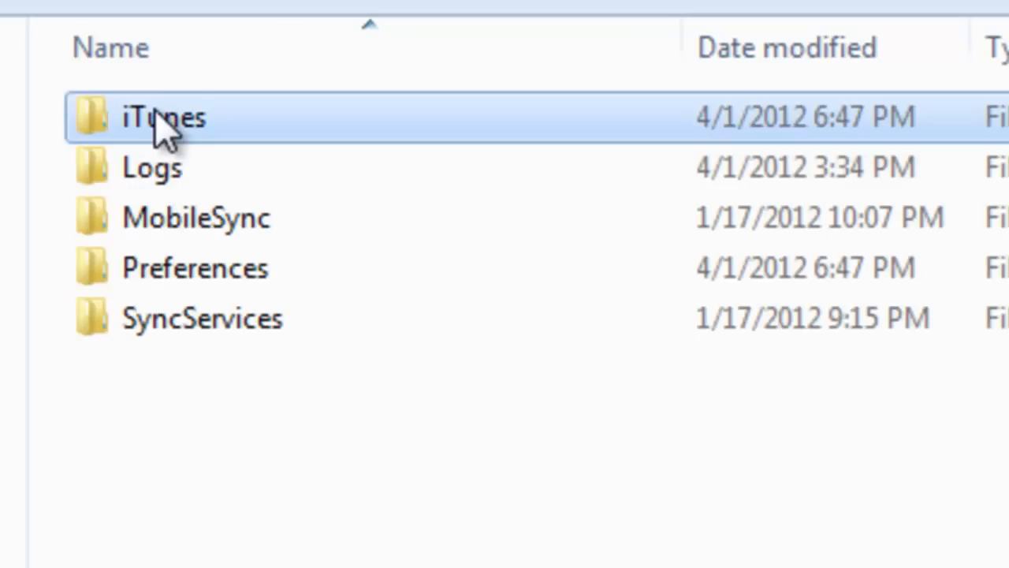
Enter the iTunes folder and its empty iPod Software Updates subfolder.
double_click(157, 118)
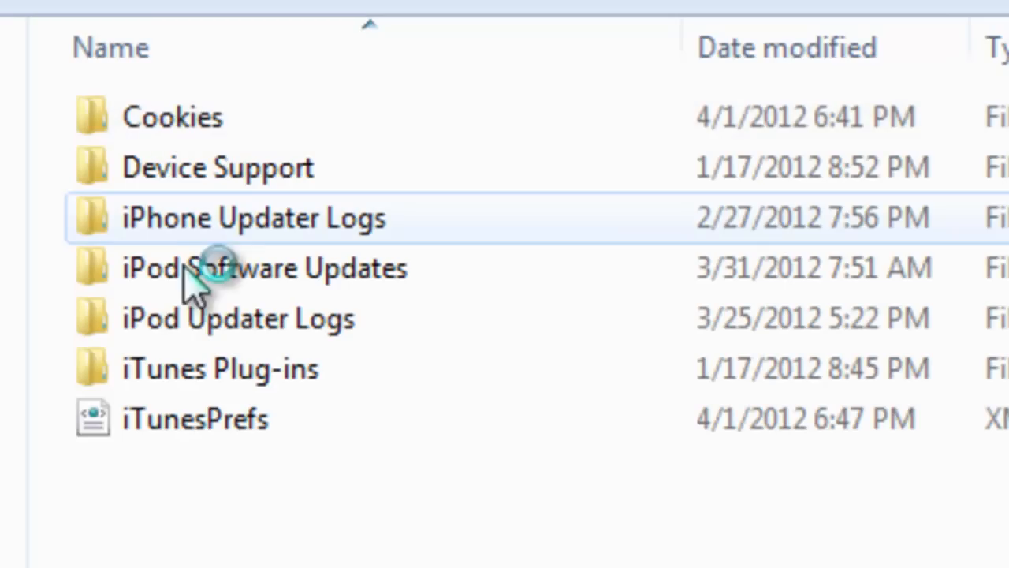
mouse_move(221, 237)
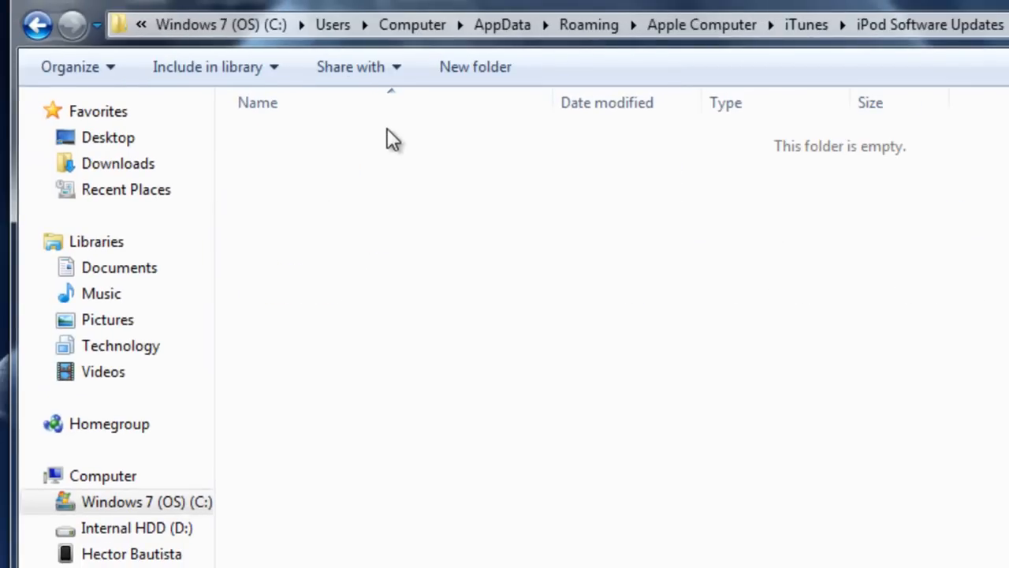
left_click(120, 345)
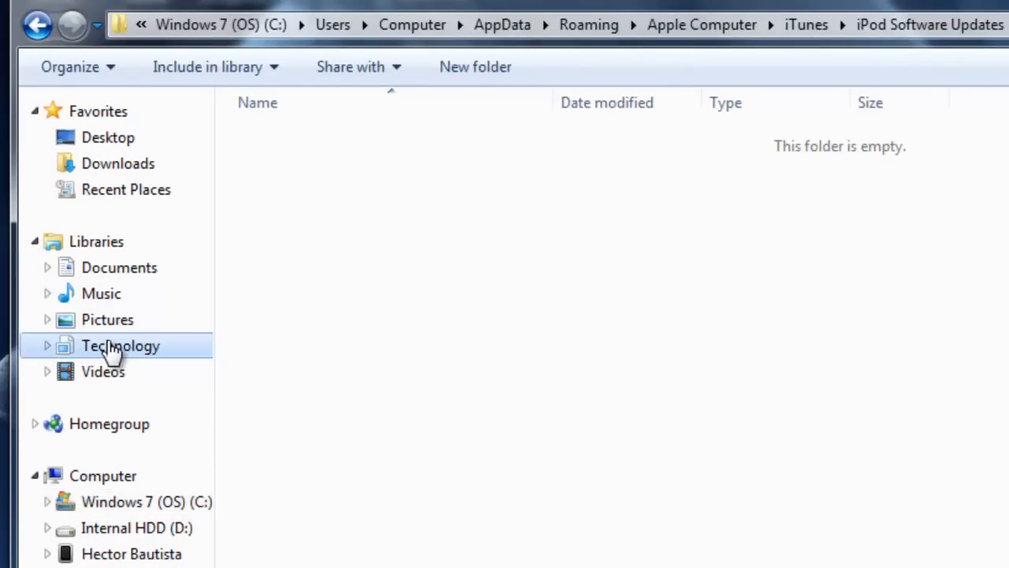